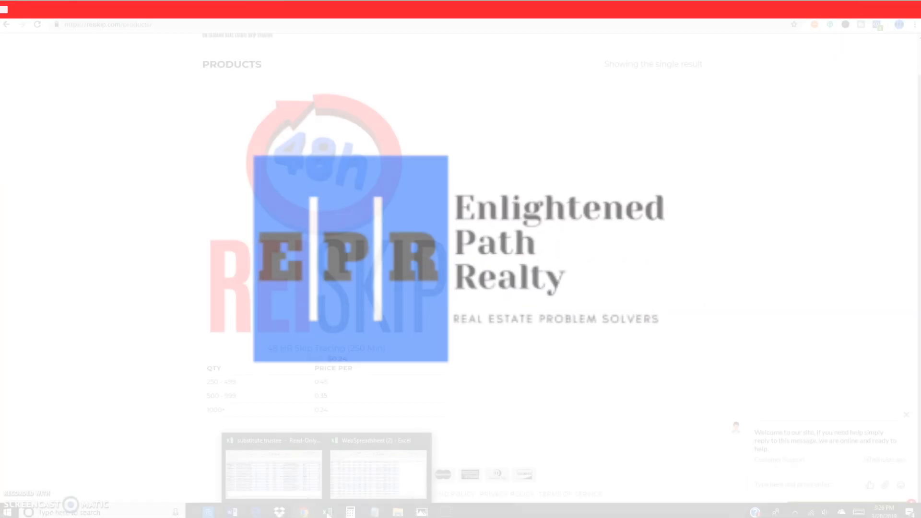
Step: Bring the substitute trustee workbook to the front, showing Harris county rows 228–248
left_click(326, 512)
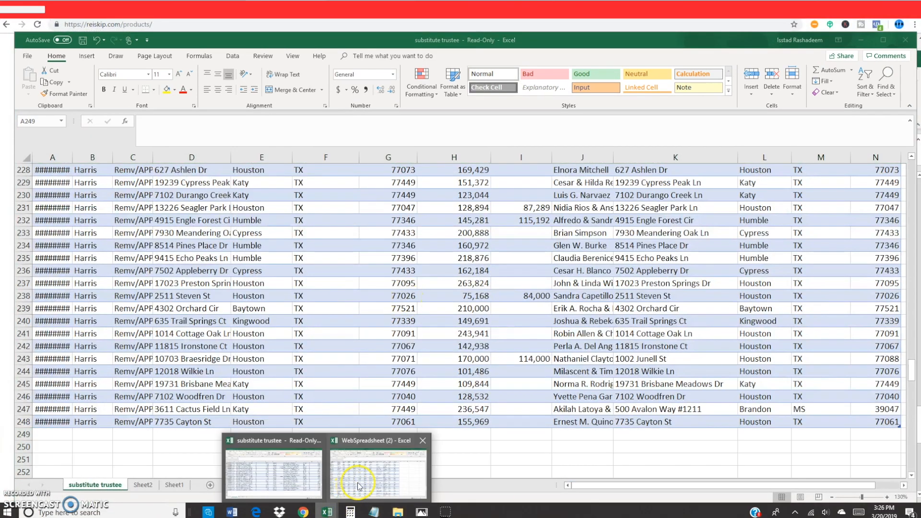
Step: Switch to the WebSpreadsheet (2) Cypress property workbook
left_click(377, 470)
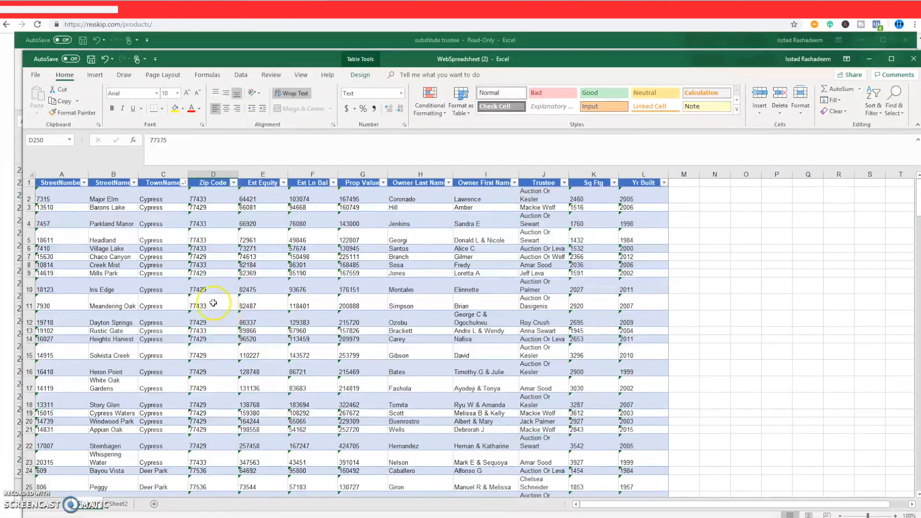
mouse_move(177, 281)
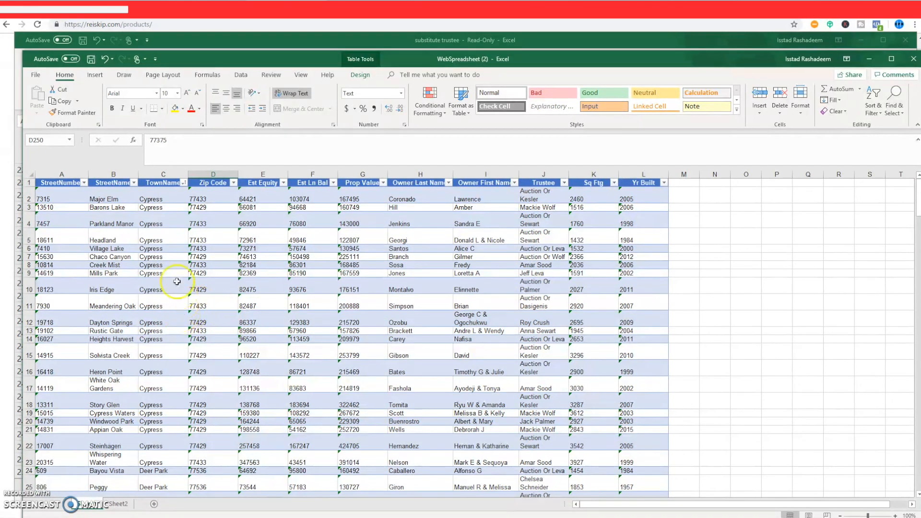
mouse_move(286, 185)
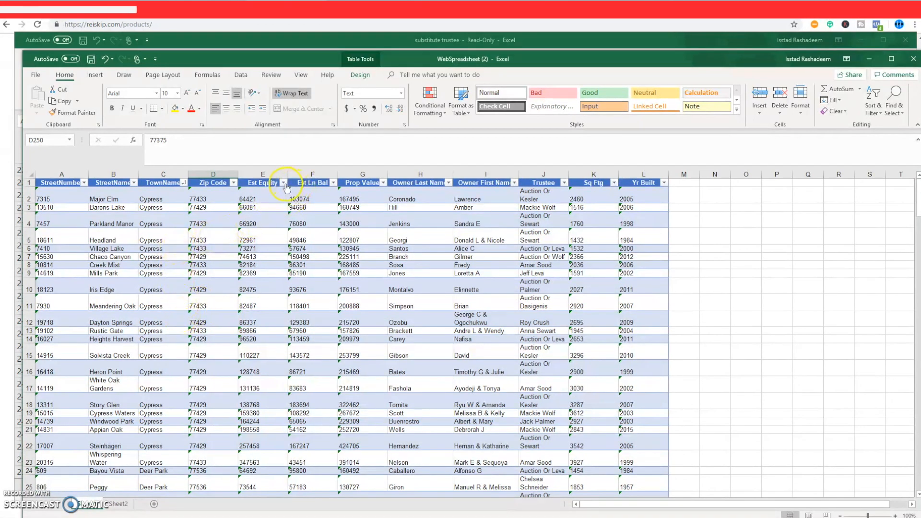
Step: Sort the table by Est Equity descending, then ascending, and select column E
left_click(282, 183)
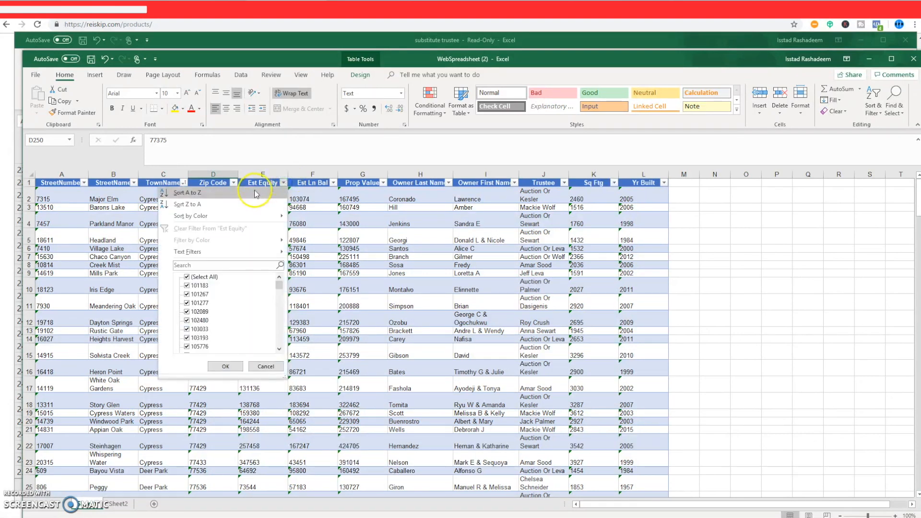
left_click(186, 203)
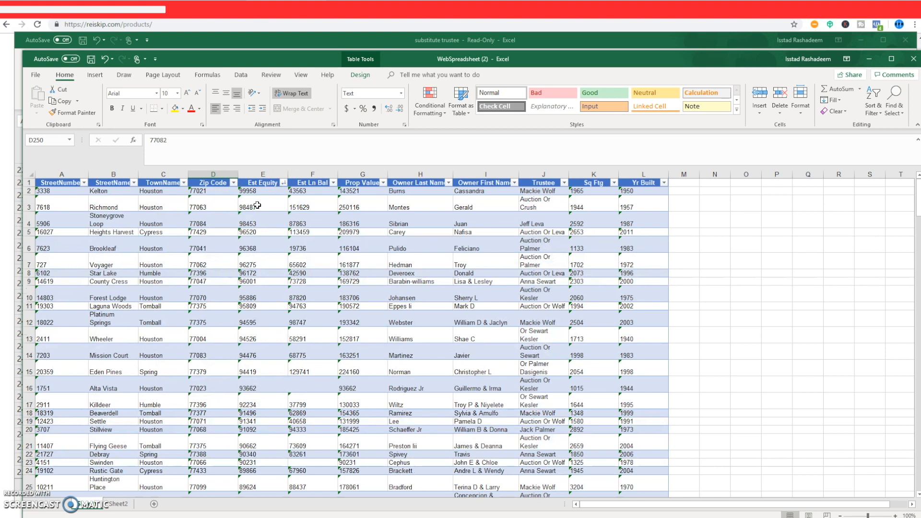
left_click(280, 183)
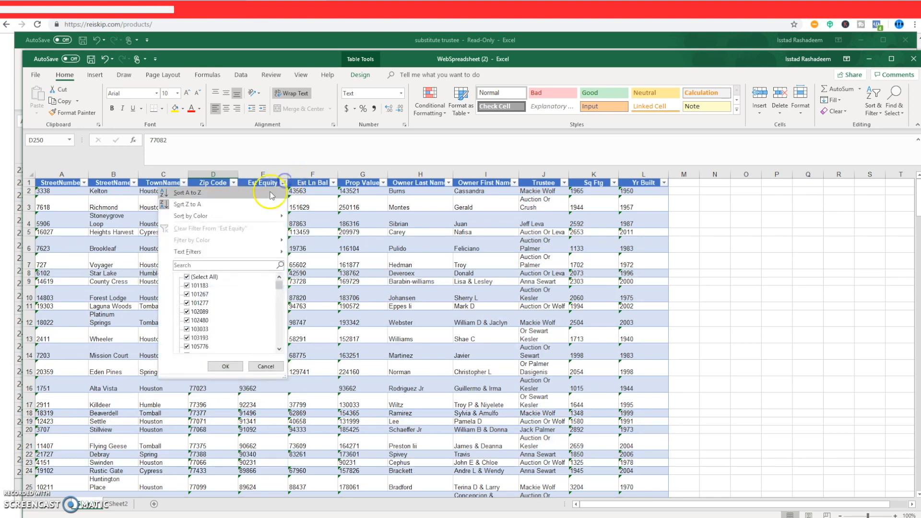
left_click(186, 193)
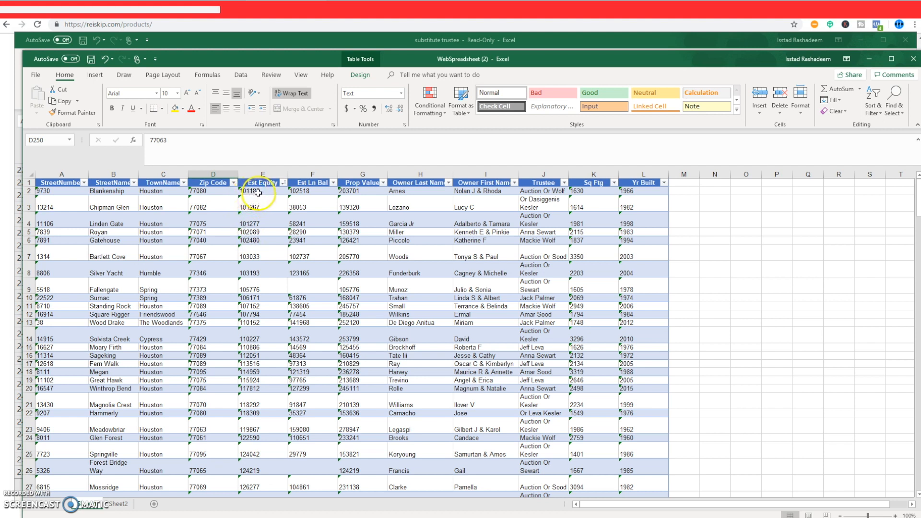
left_click(262, 182)
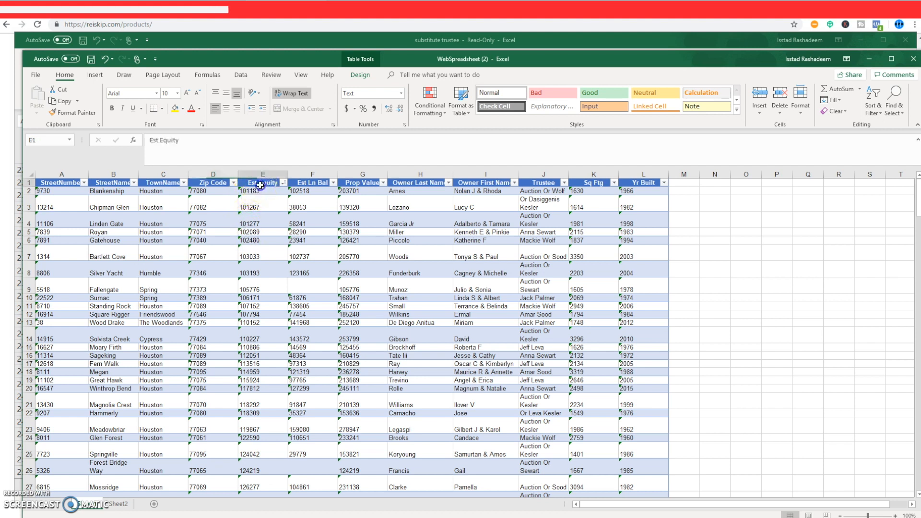
left_click(262, 183)
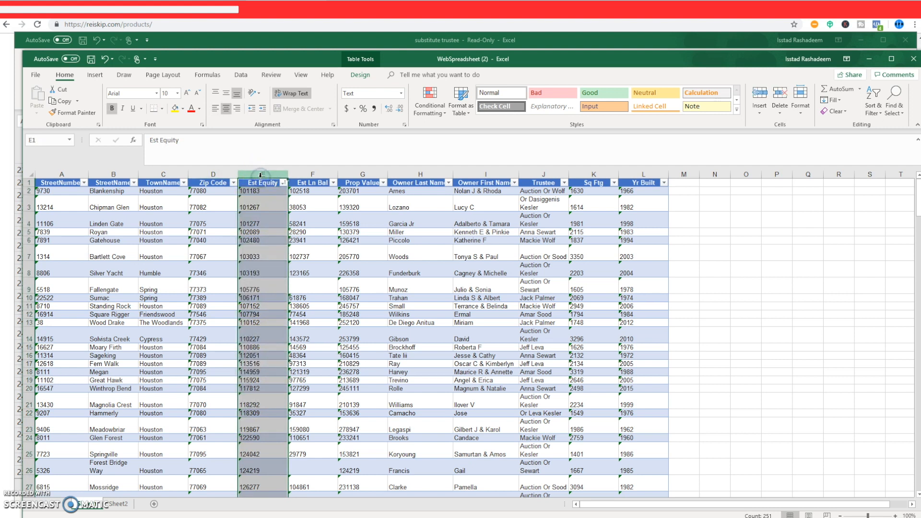
Step: Format the Est Equity column as Currency
right_click(261, 182)
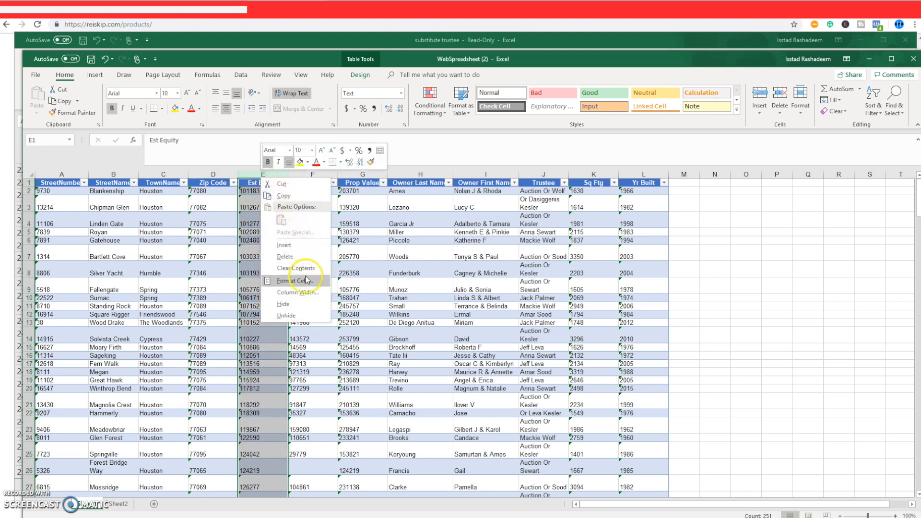
left_click(296, 292)
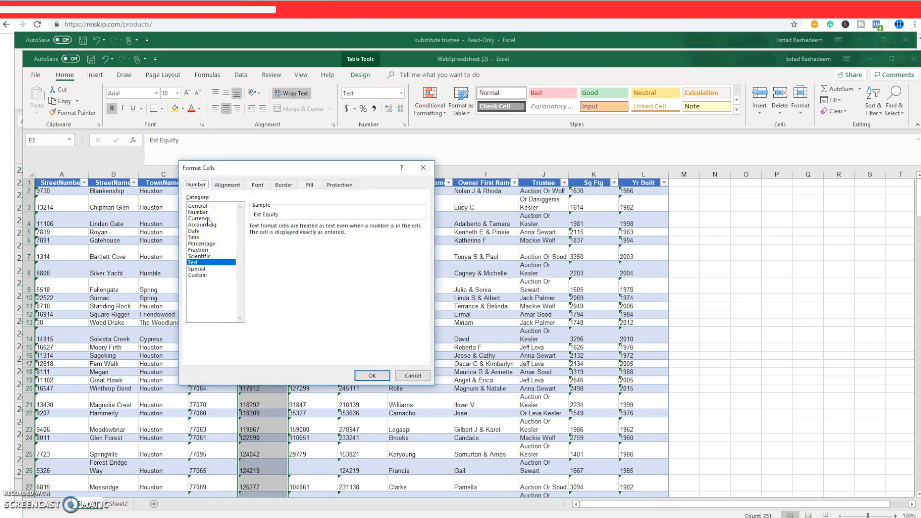
left_click(199, 218)
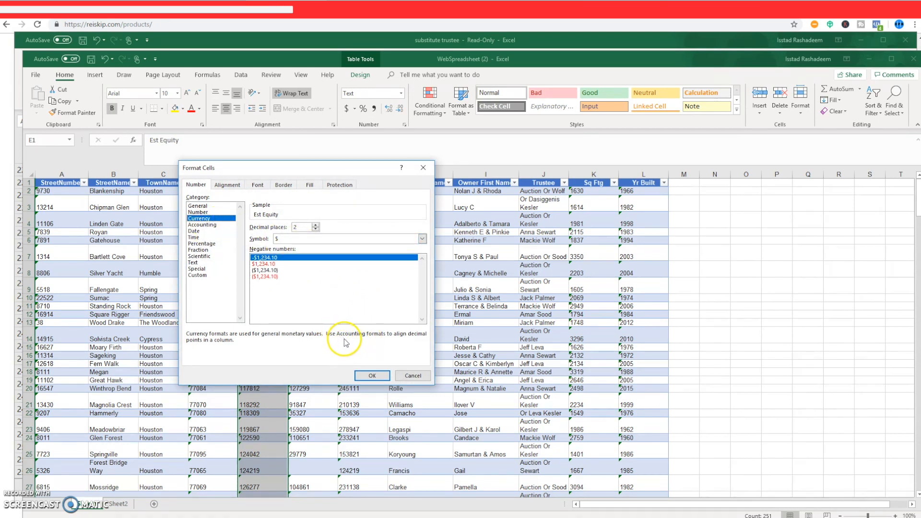
left_click(372, 375)
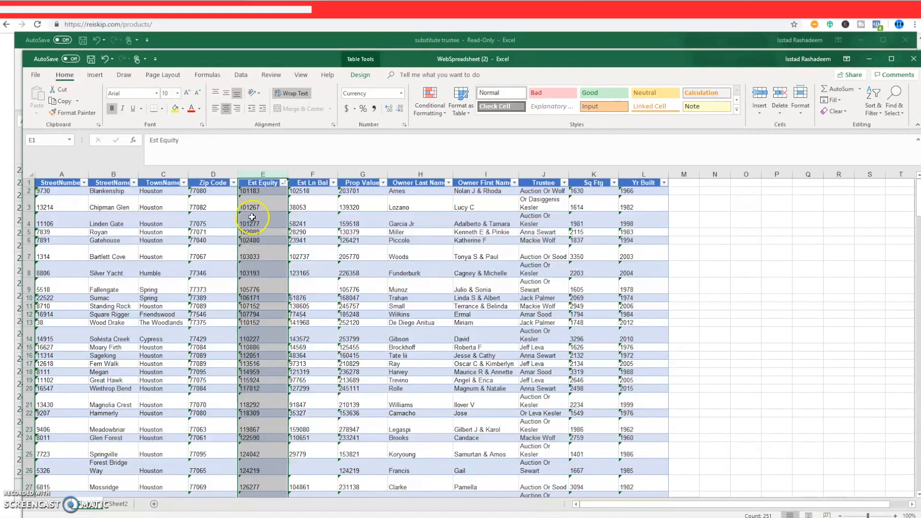
Step: Change the column's negative currency style to ($1,234.10) with parentheses
right_click(252, 218)
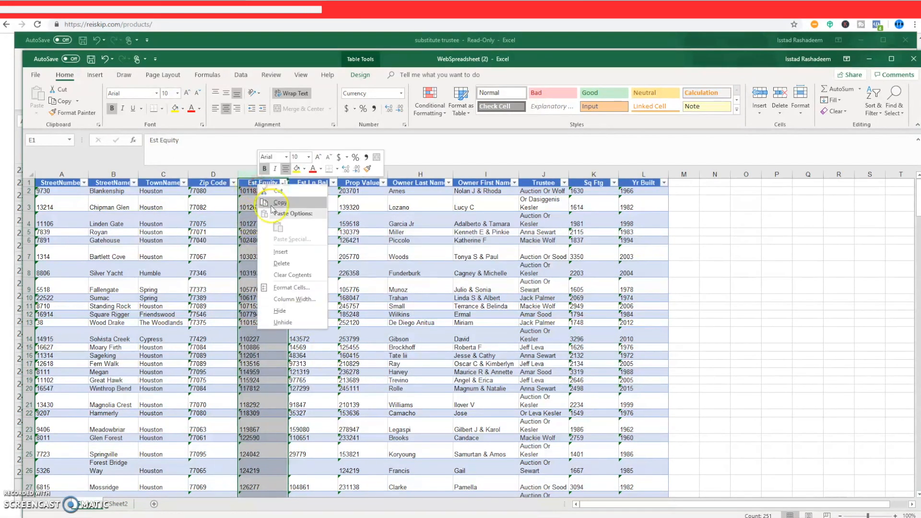
left_click(292, 287)
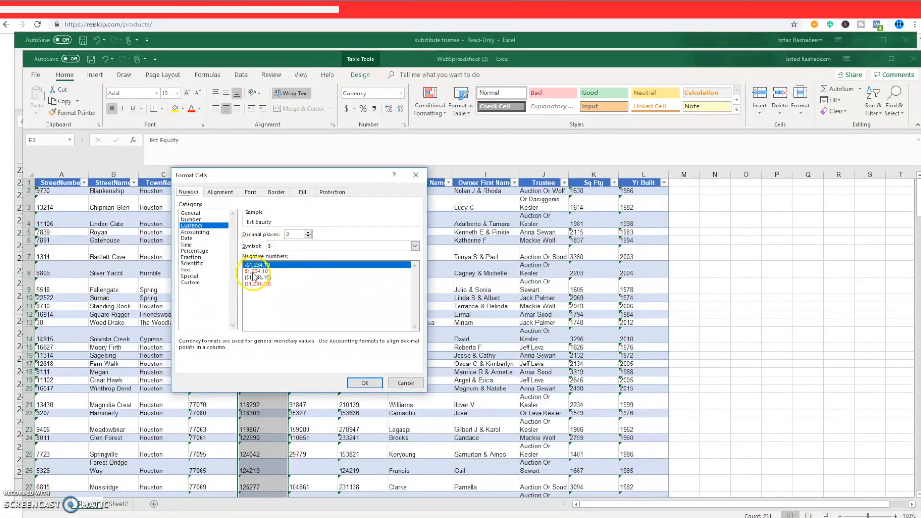
left_click(254, 277)
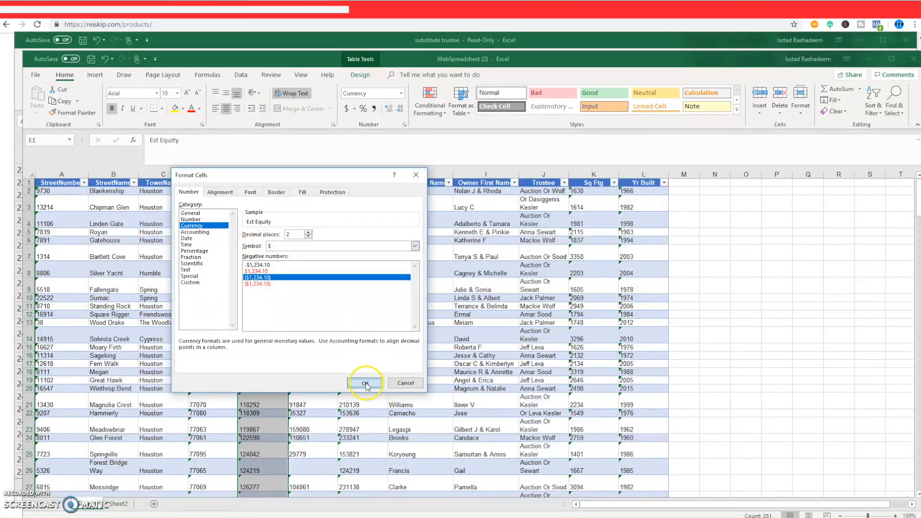
left_click(364, 382)
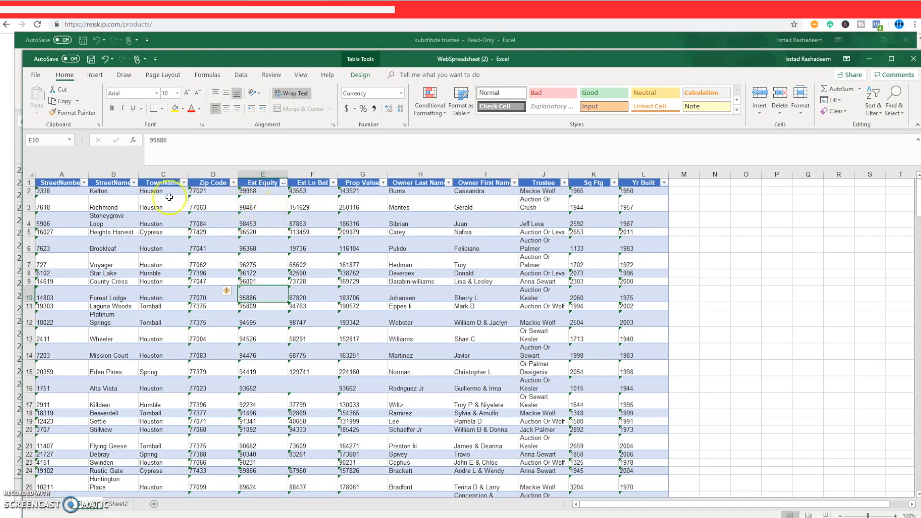
mouse_move(334, 209)
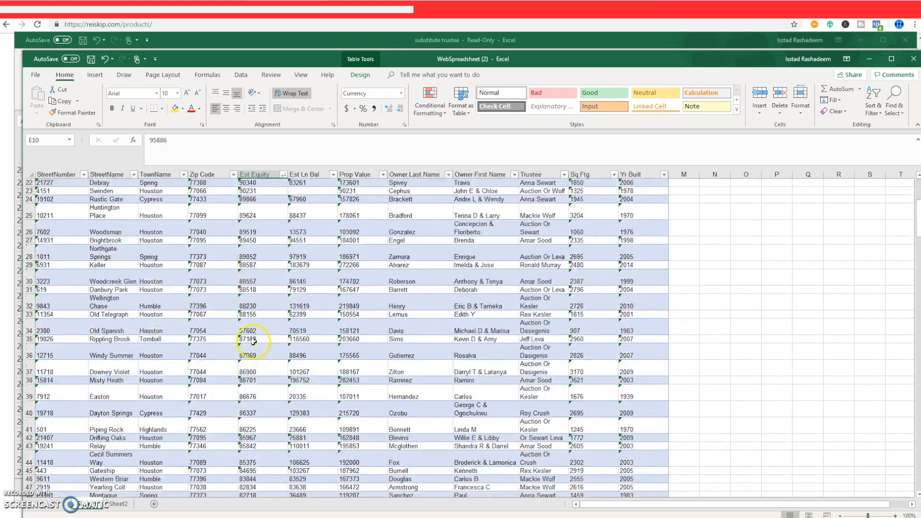
scroll("down", 3)
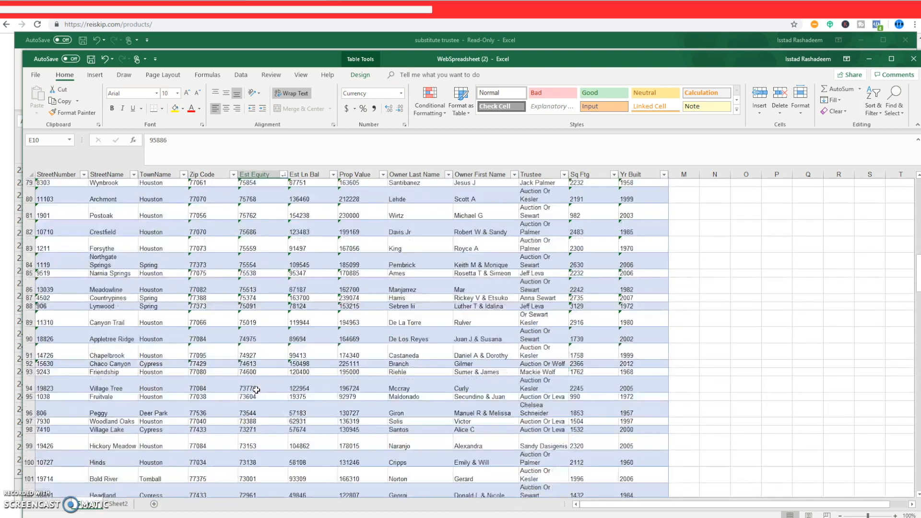
scroll("down", 3)
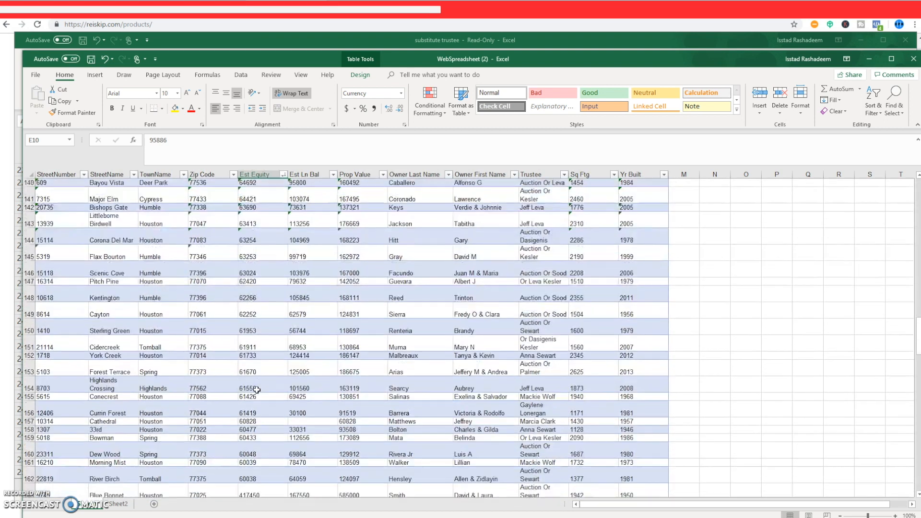
scroll("down", 3)
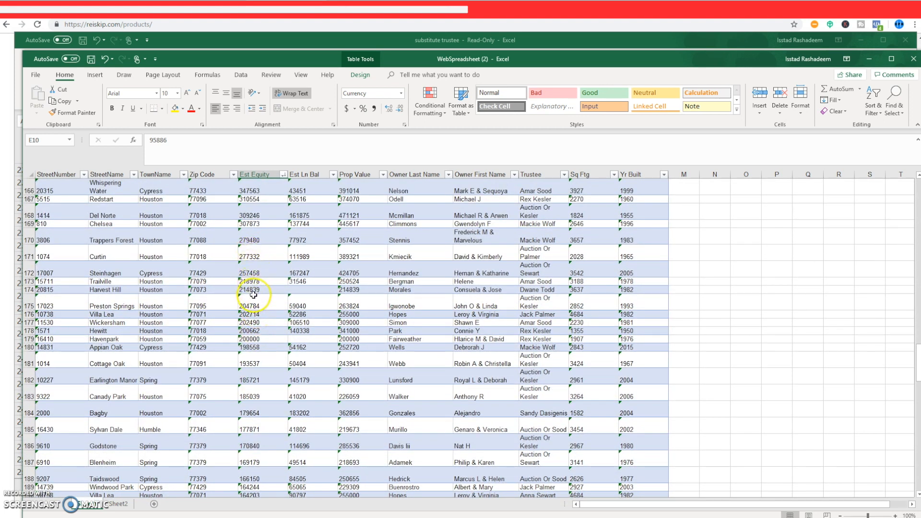
scroll("down", 3)
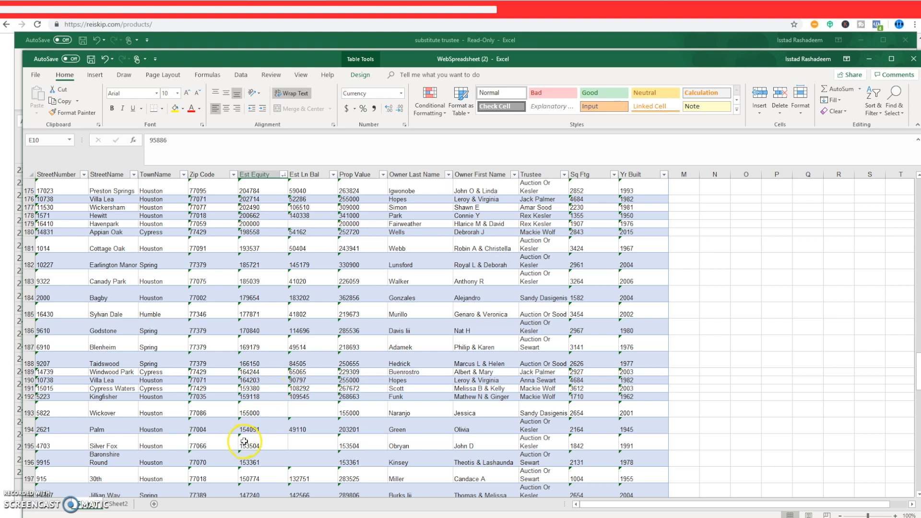
scroll("down", 3)
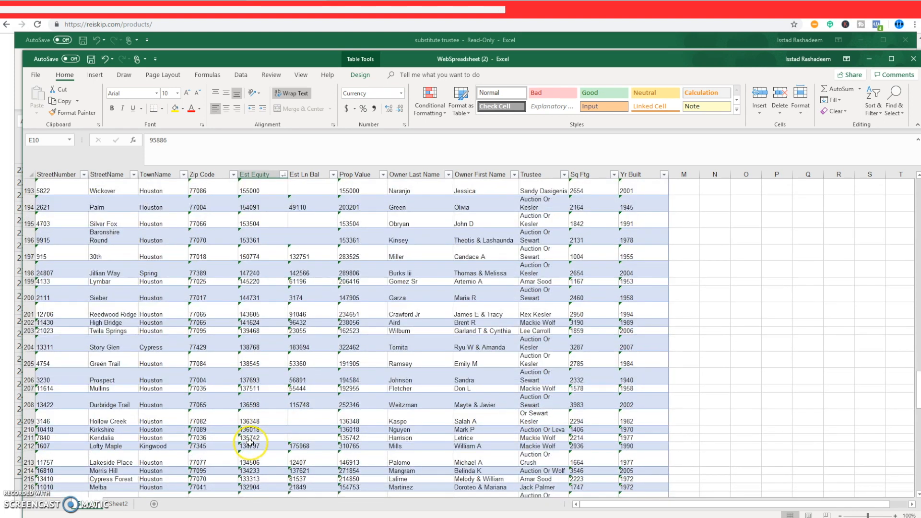
scroll("down", 3)
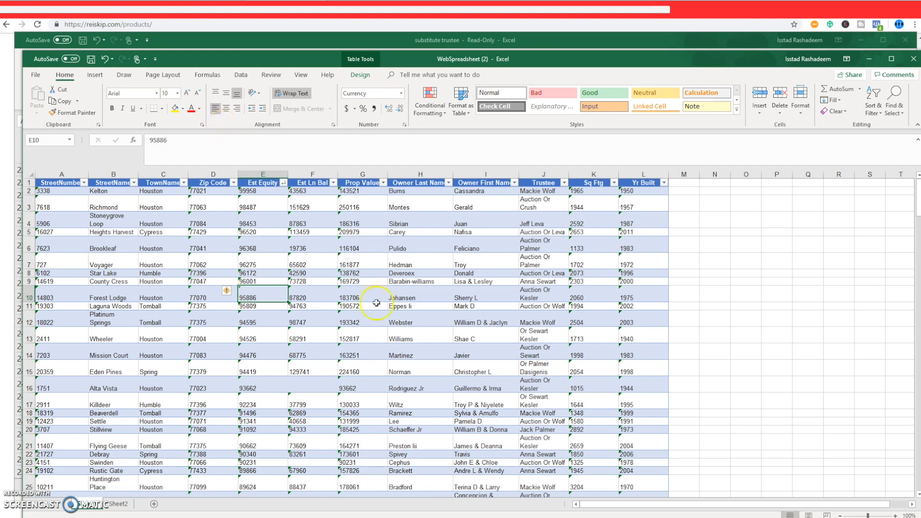
mouse_move(365, 222)
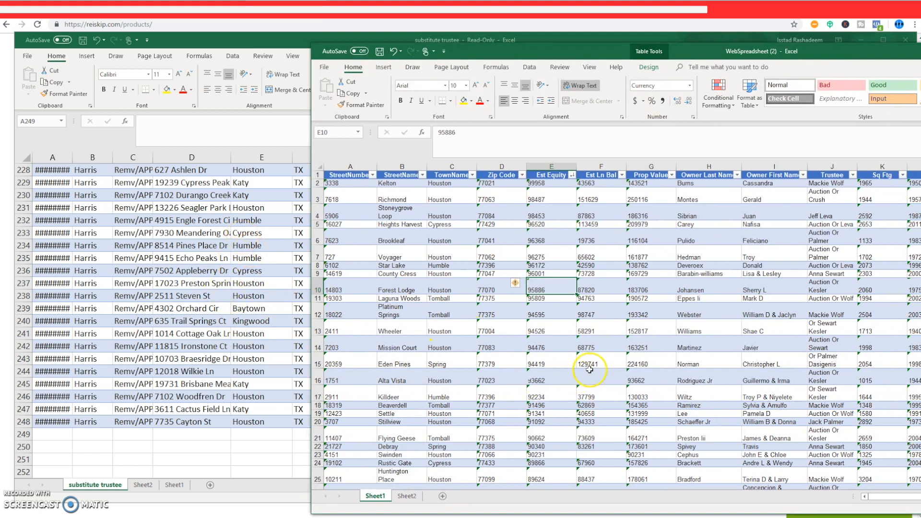
mouse_move(463, 353)
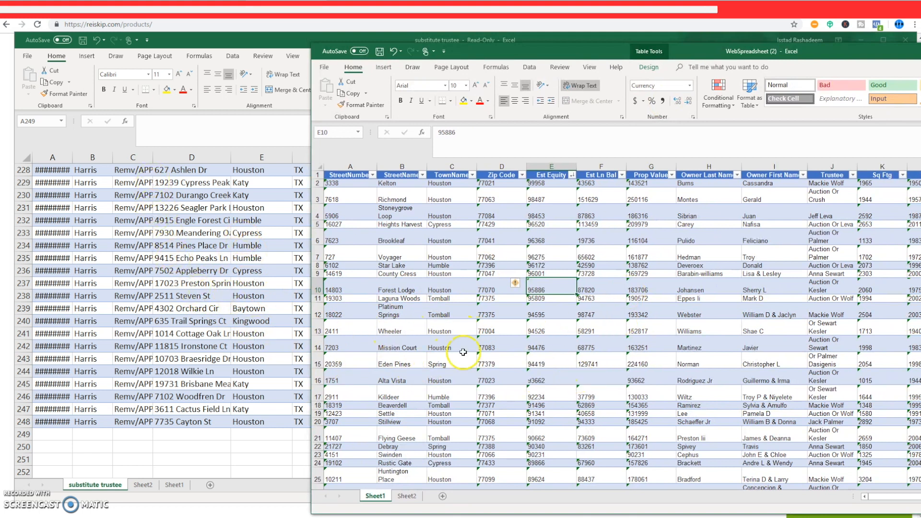
mouse_move(472, 298)
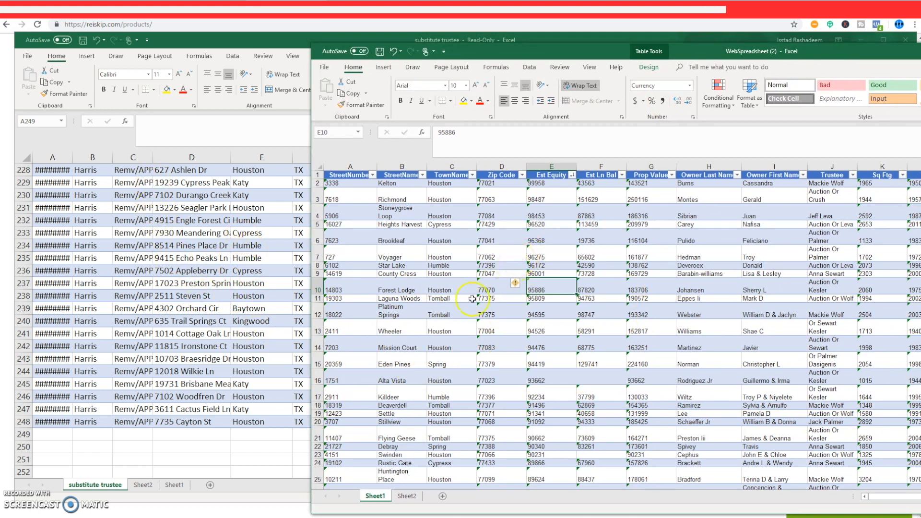